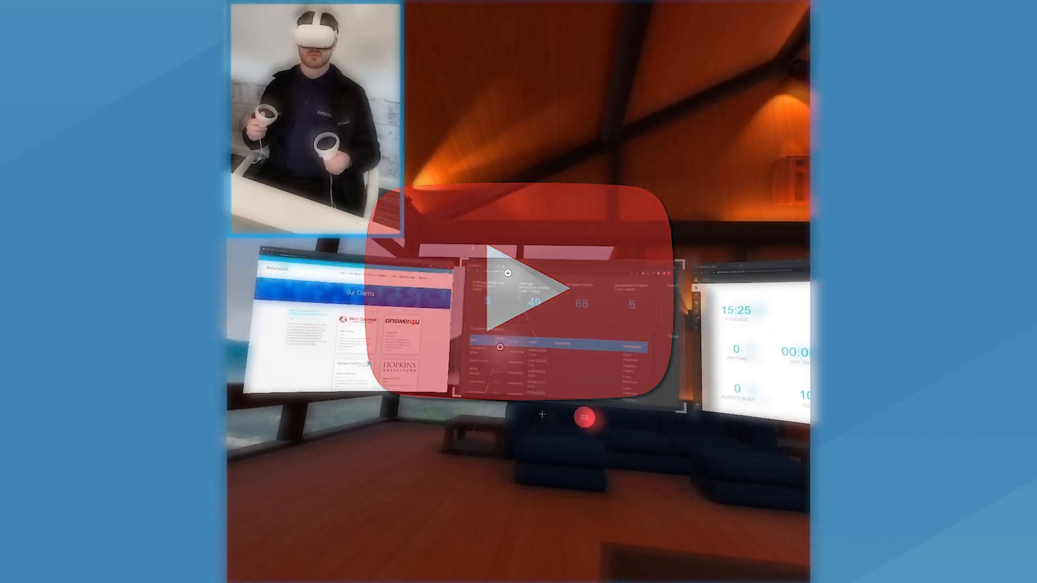
click(516, 304)
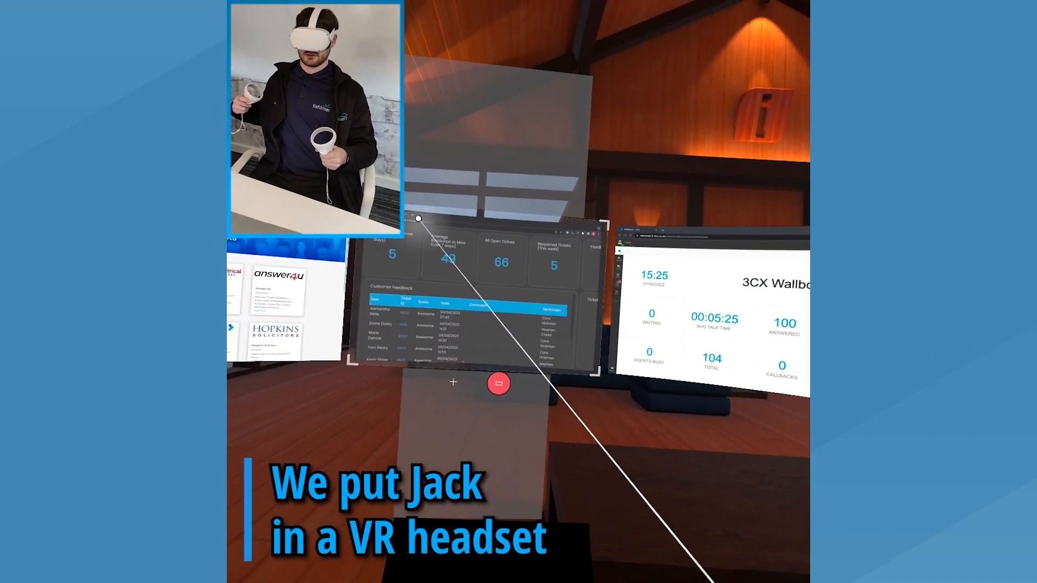